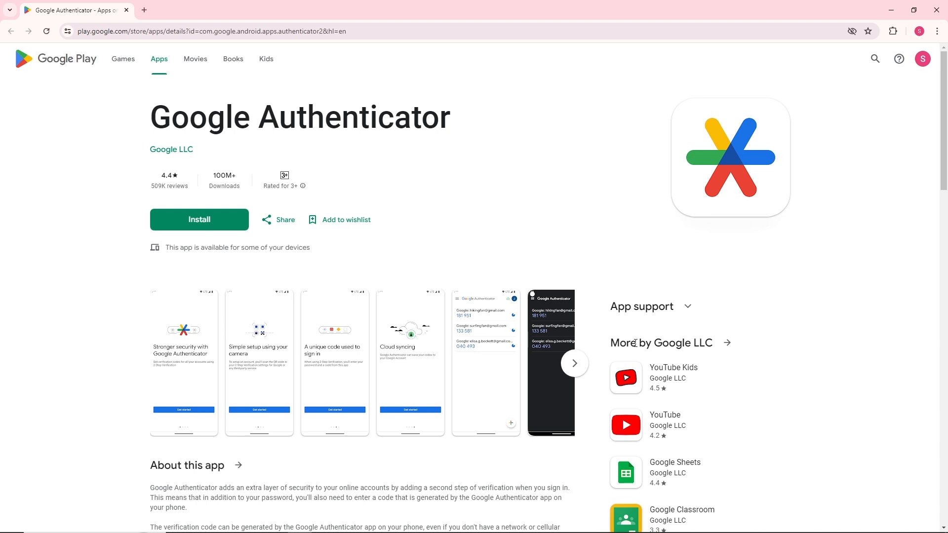
- Advance the Google Authenticator screenshot carousel twice to show the later screenshots
left_click(572, 364)
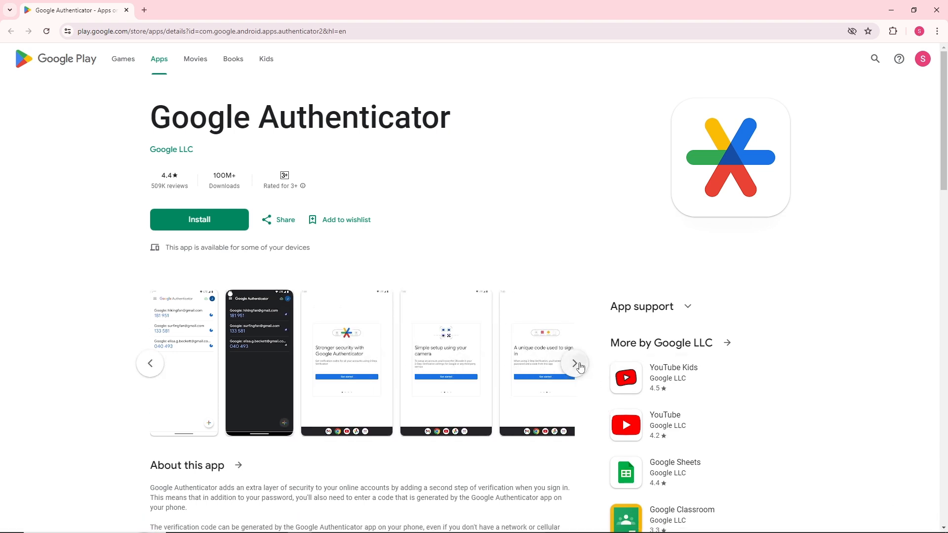
left_click(573, 363)
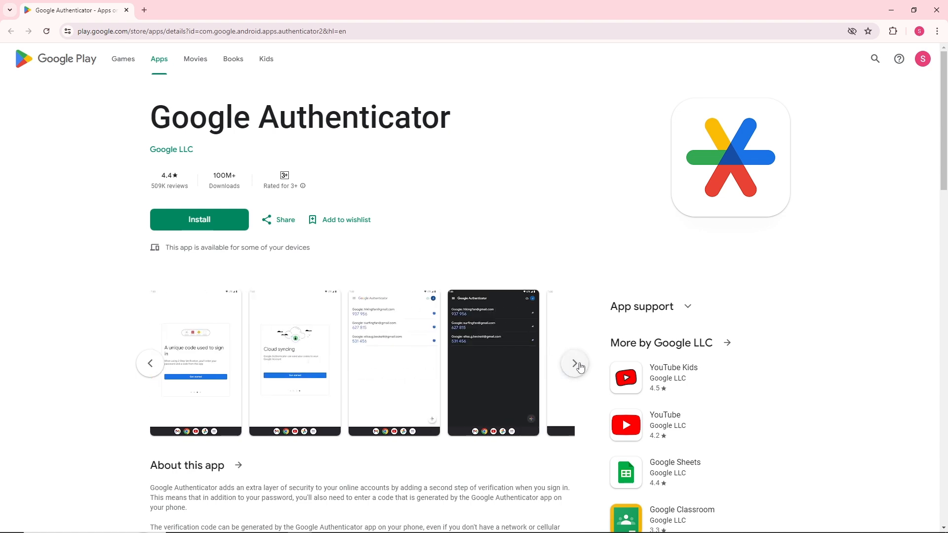
scroll("down", 3)
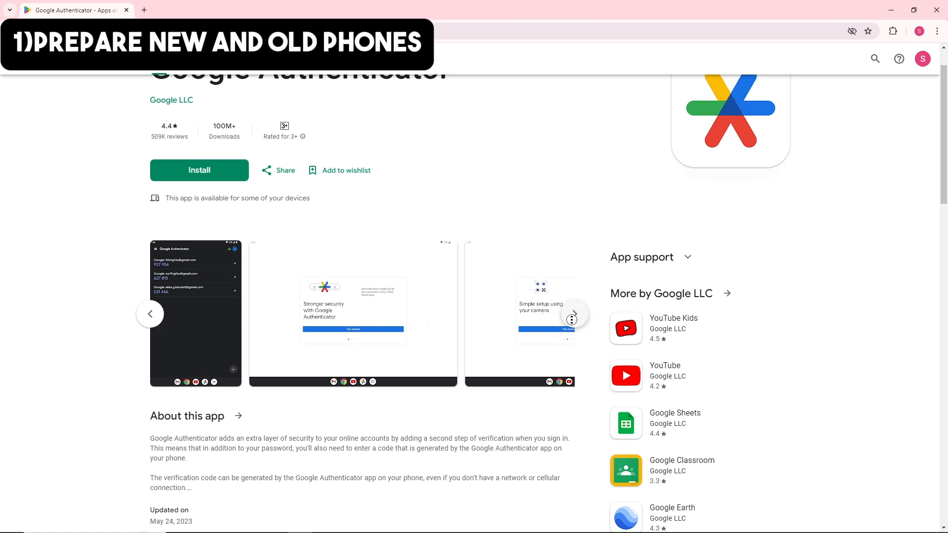
- Scroll down the listing until About this app, update date and Data safety show
scroll("down", 3)
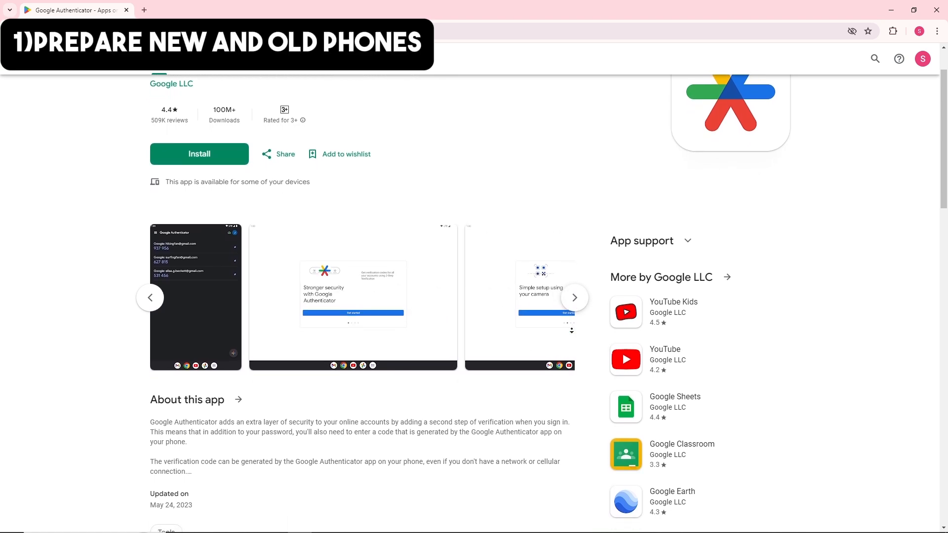
scroll("down", 3)
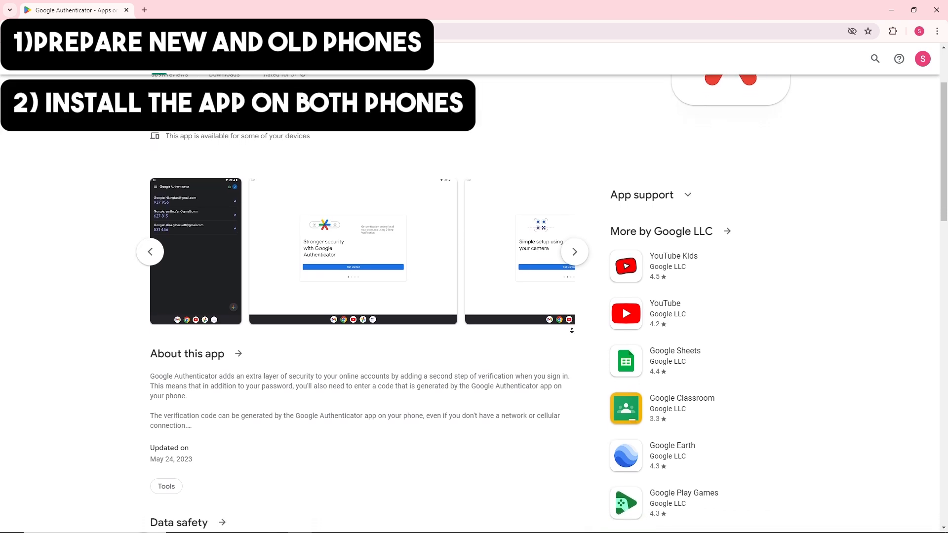
scroll("down", 3)
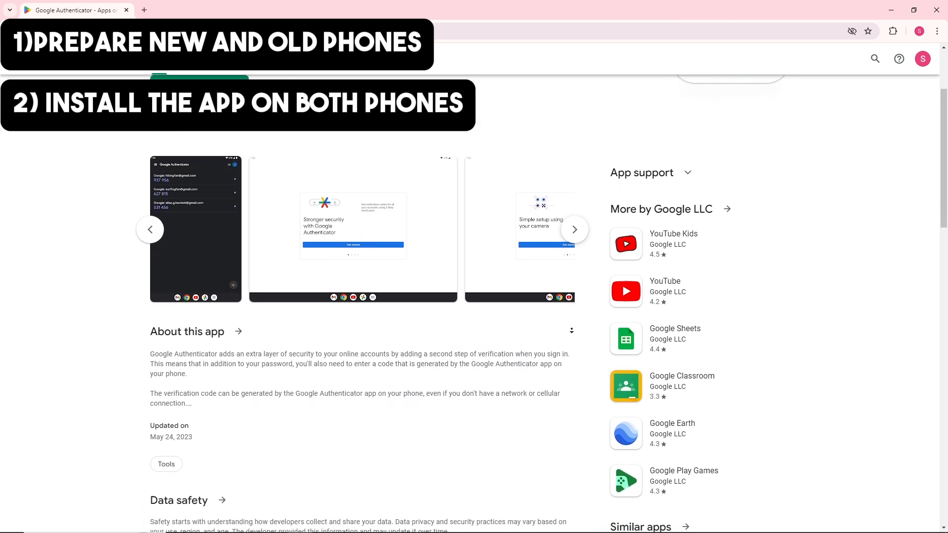
scroll("down", 3)
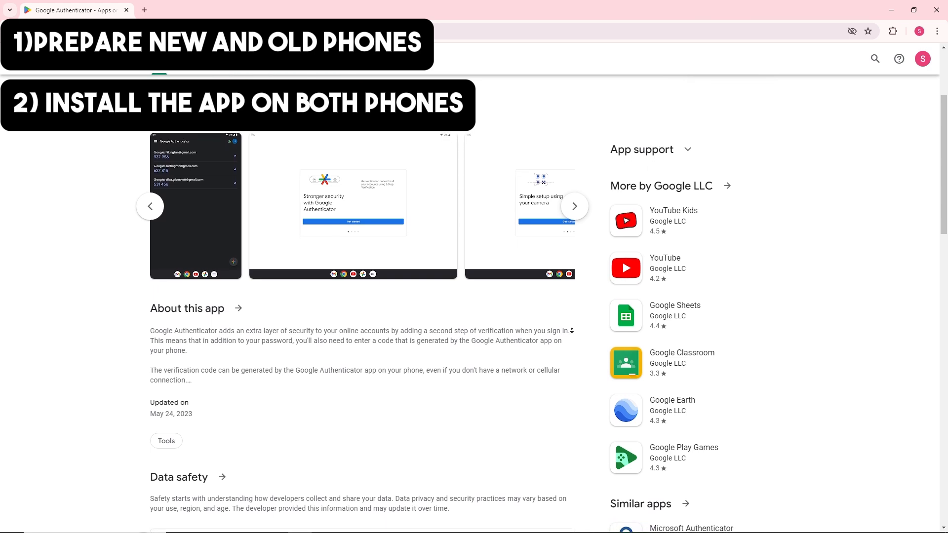
scroll("down", 3)
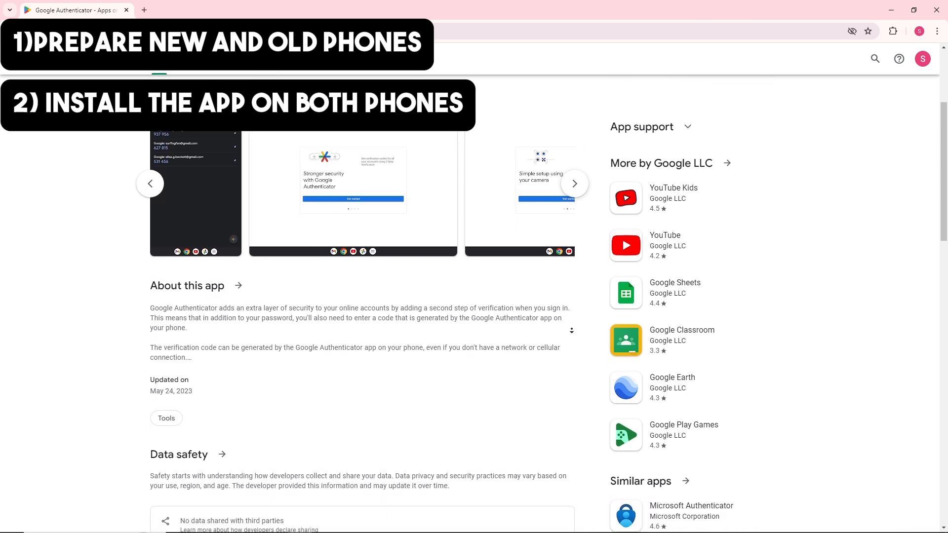
- Scroll further to the full Data safety summary and the Similar apps column
scroll("down", 3)
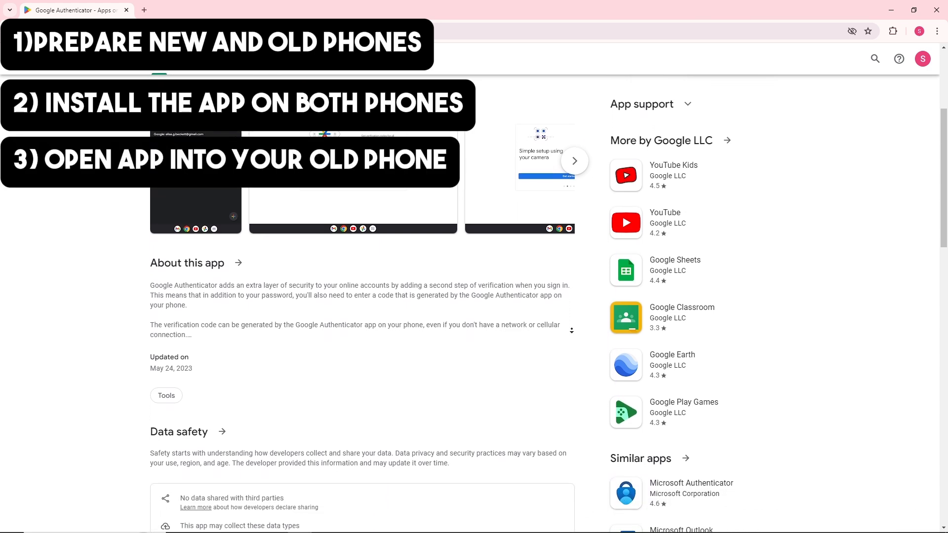
scroll("down", 3)
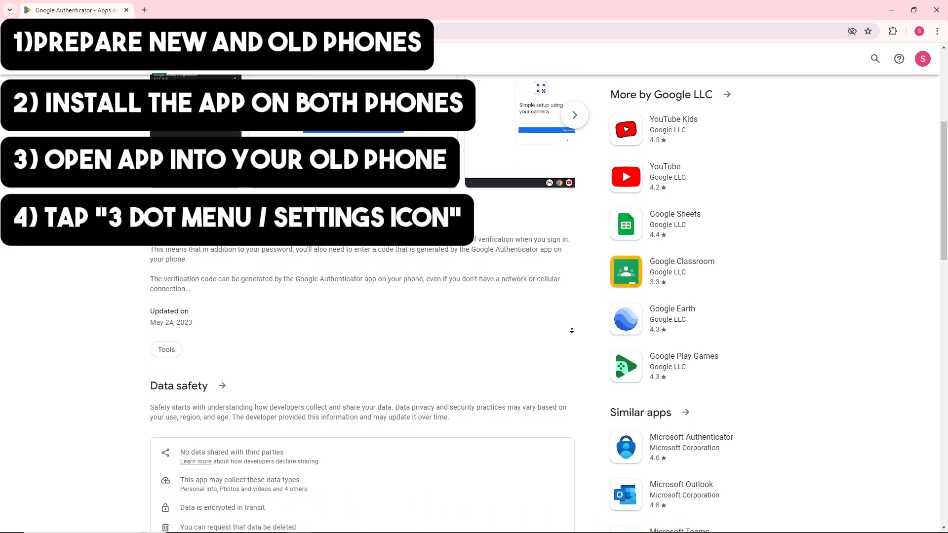
scroll("down", 3)
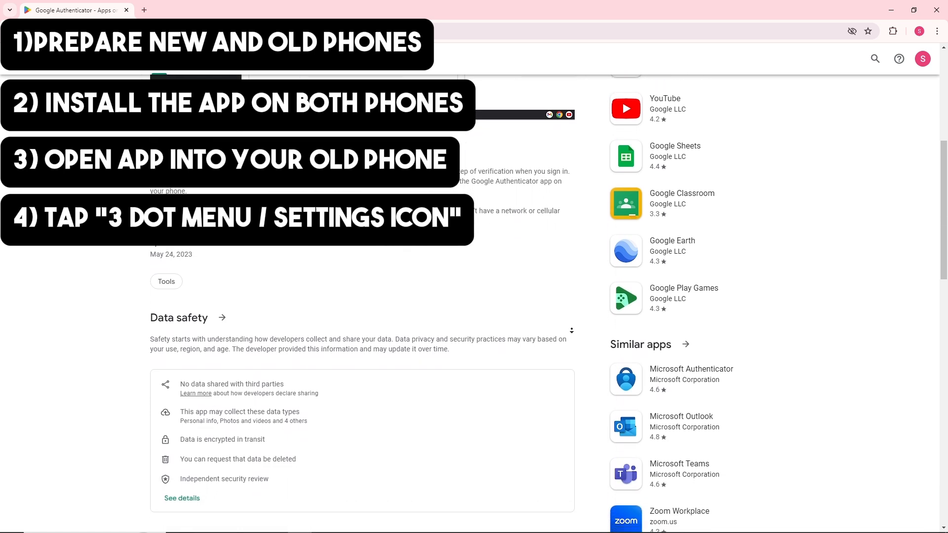
scroll("down", 3)
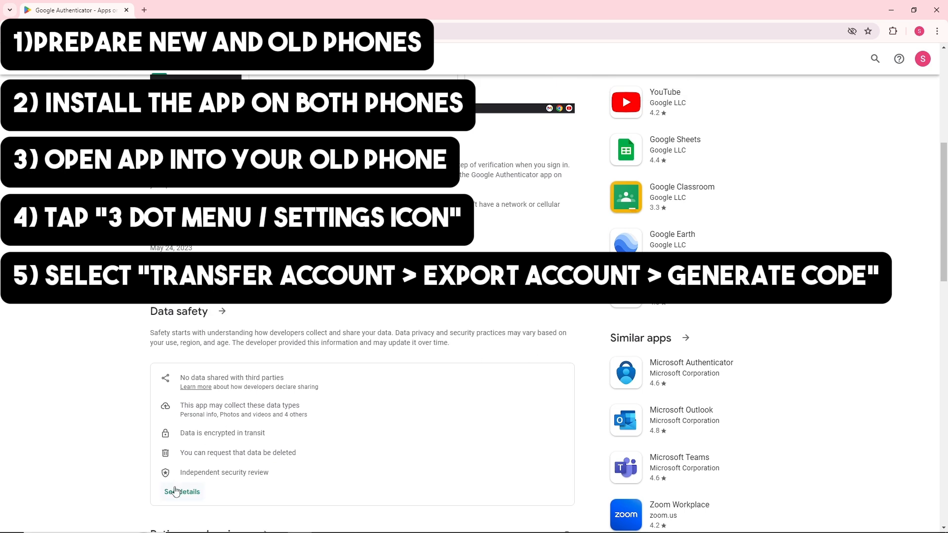
- View Authenticator's detailed Data safety page via See details and read down to security practices
left_click(181, 491)
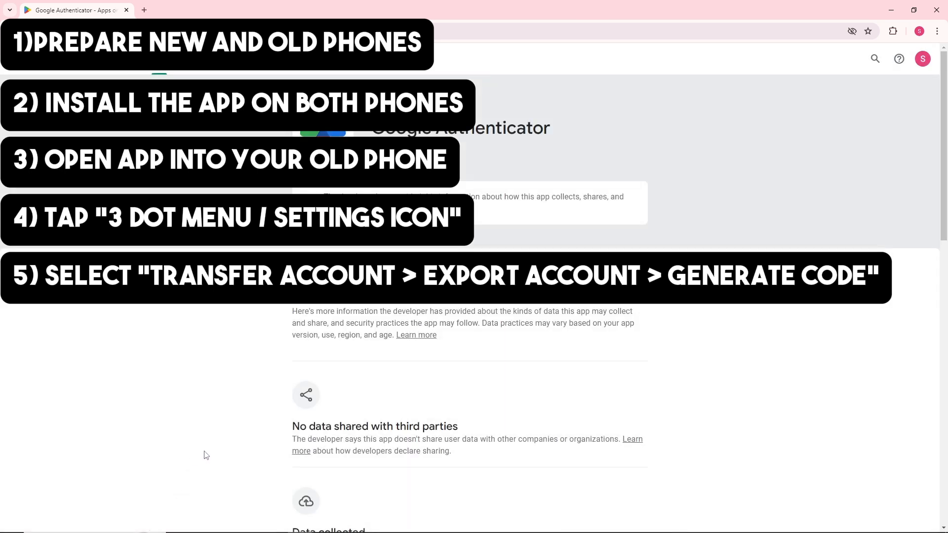
scroll("down", 3)
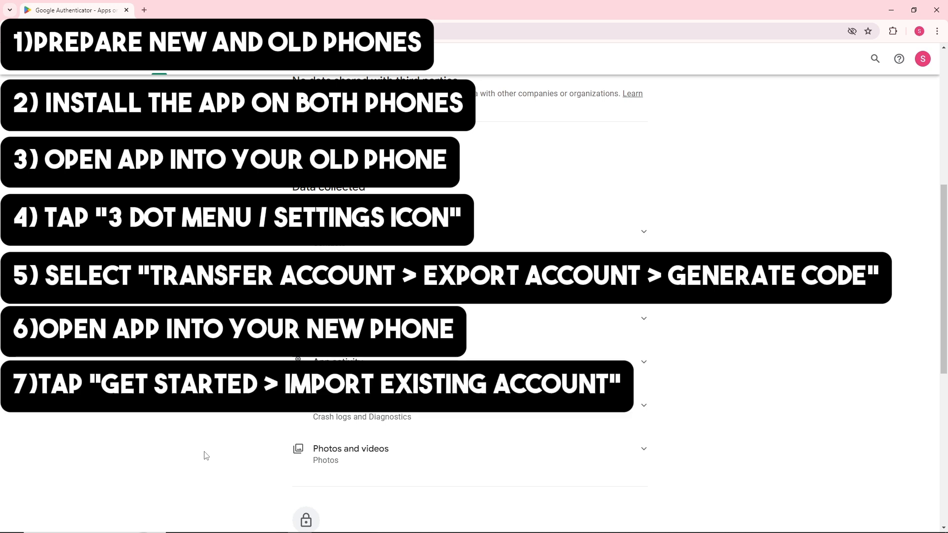
scroll("down", 3)
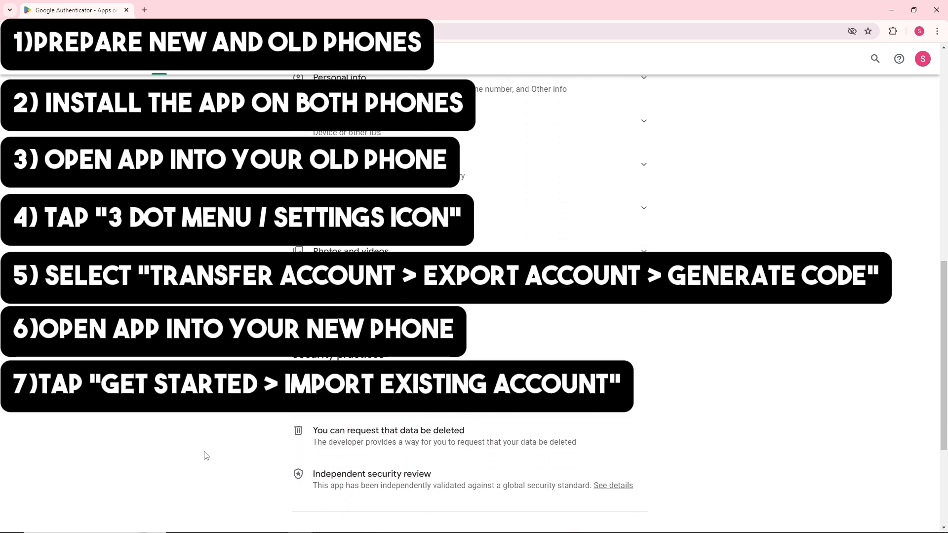
scroll("down", 3)
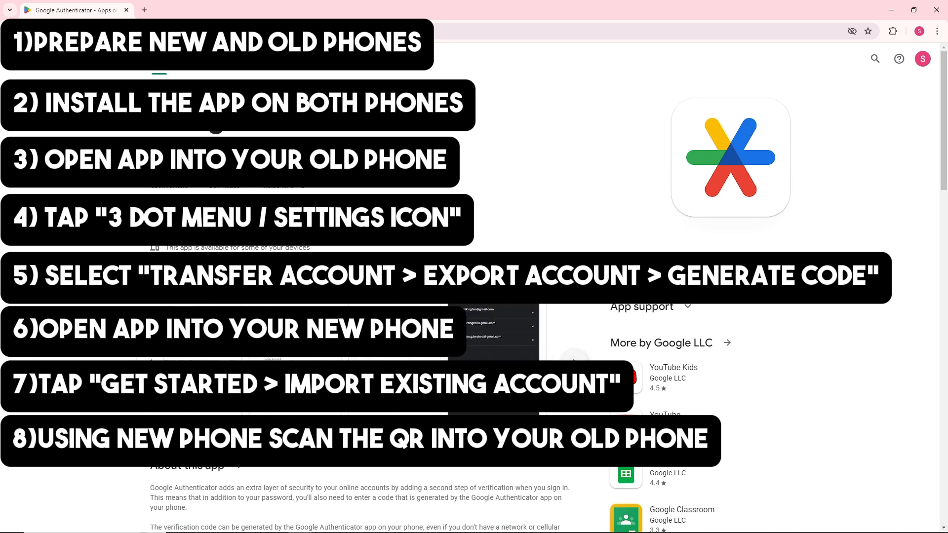
- Back on the app listing, advance the screenshots to the camera-scanning image
scroll("down", 3)
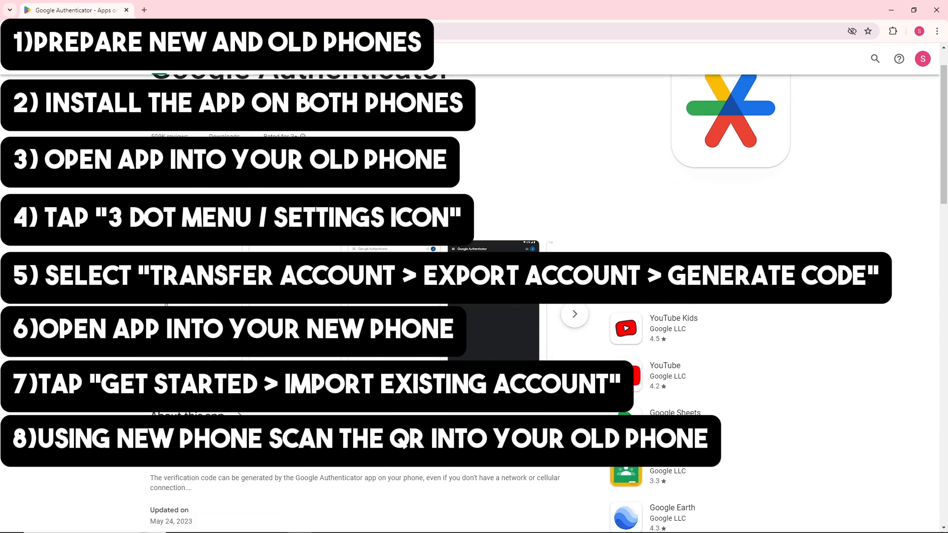
left_click(573, 314)
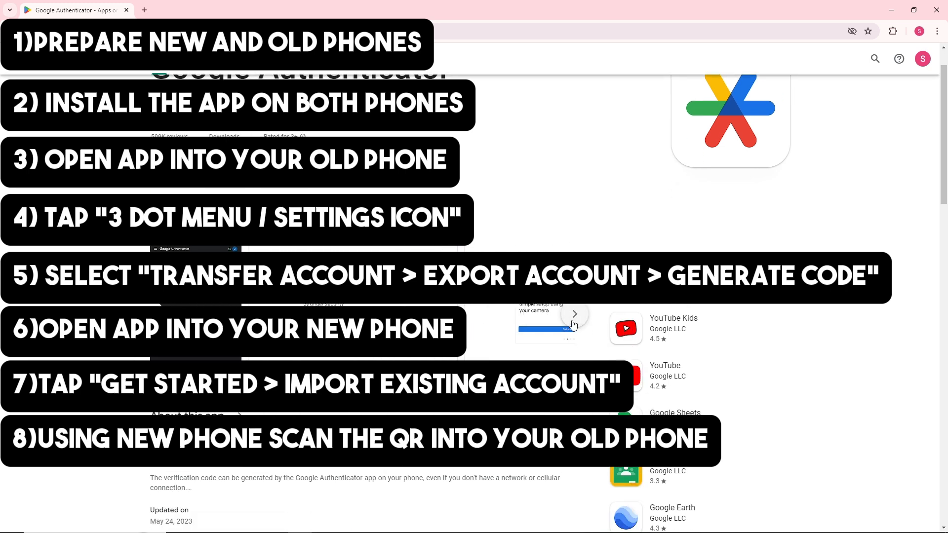